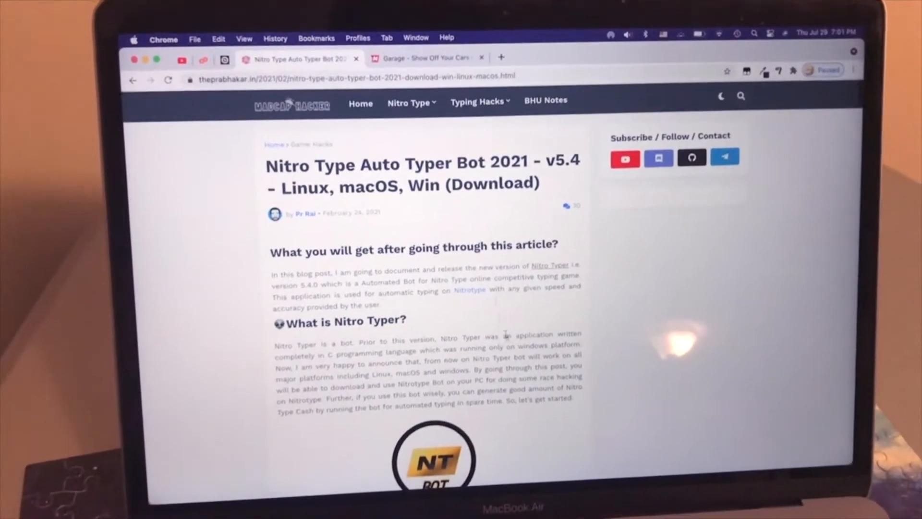
- Scroll through the Nitro Type Auto Typer Bot 2021 article
scroll(down, 3)
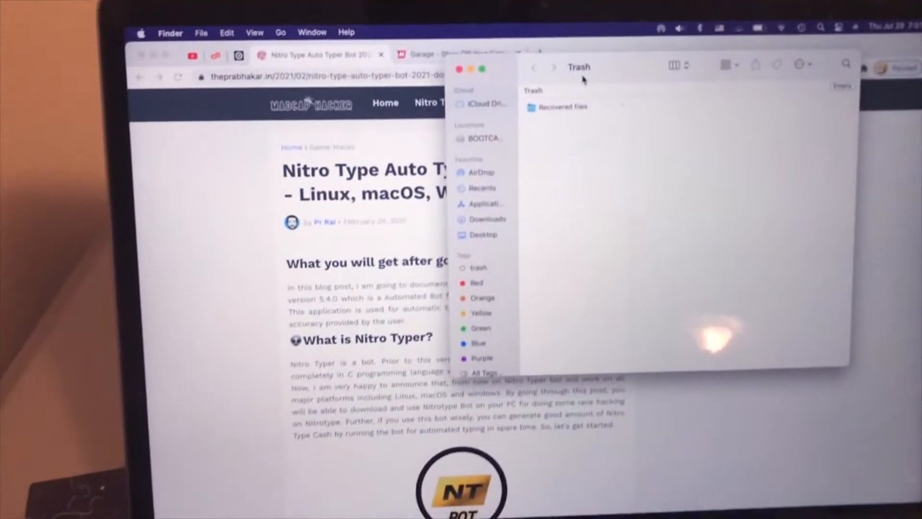
- Move the old auto typer folder on the Desktop to the Trash
click(483, 228)
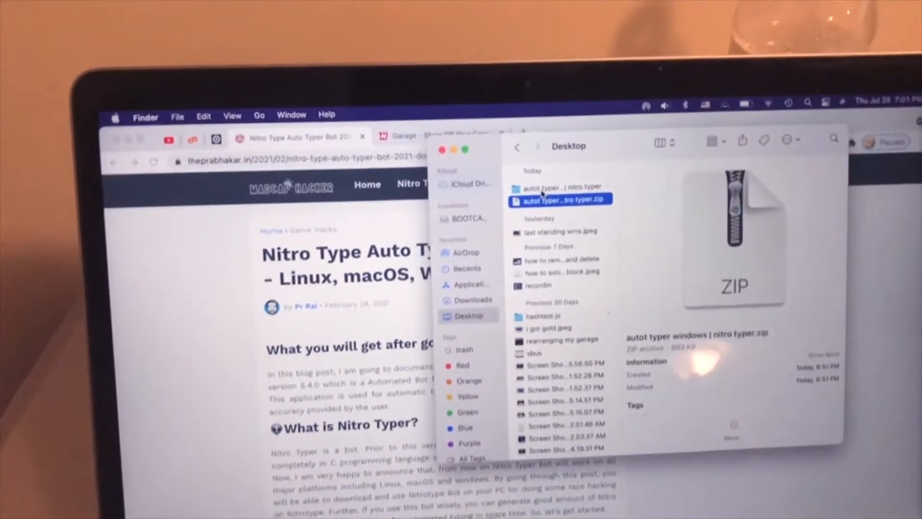
click(559, 187)
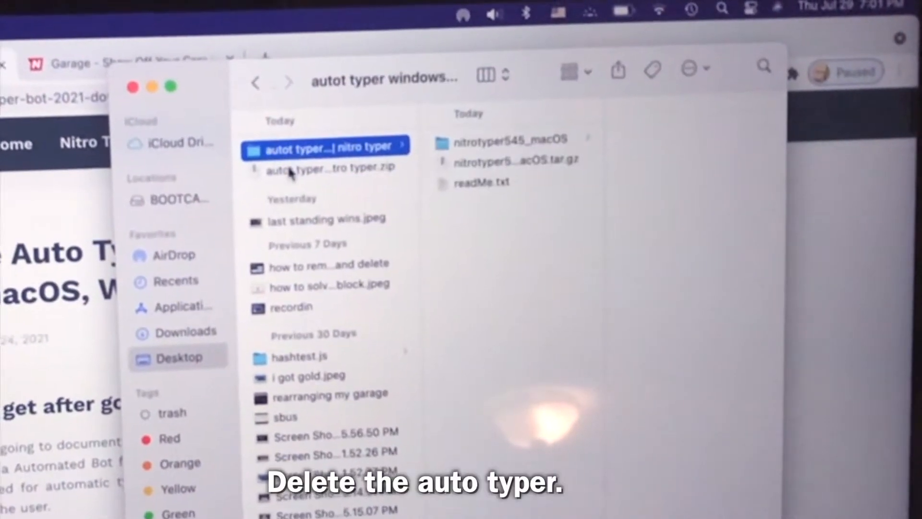
right_click(322, 147)
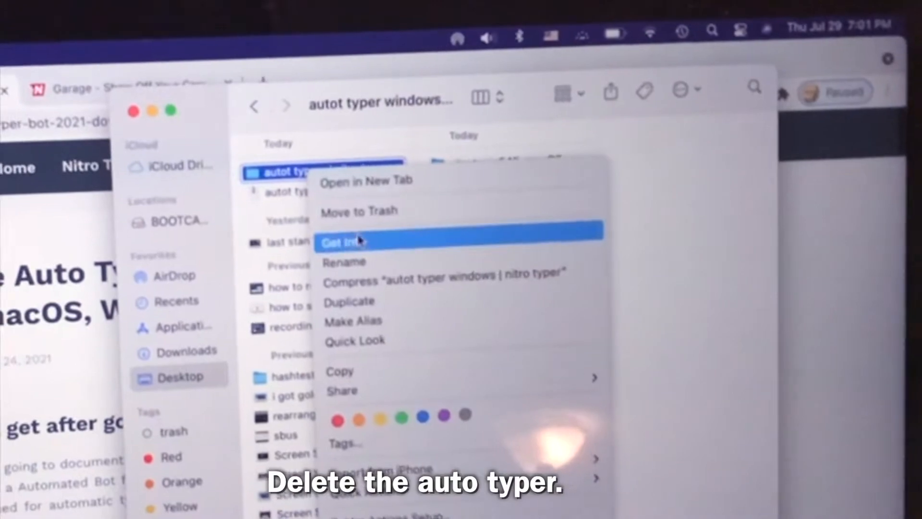
click(343, 241)
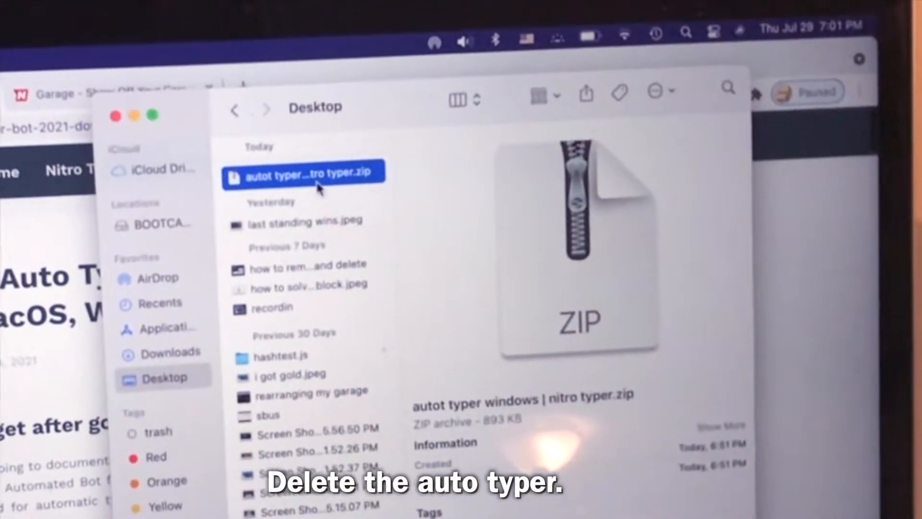
right_click(304, 172)
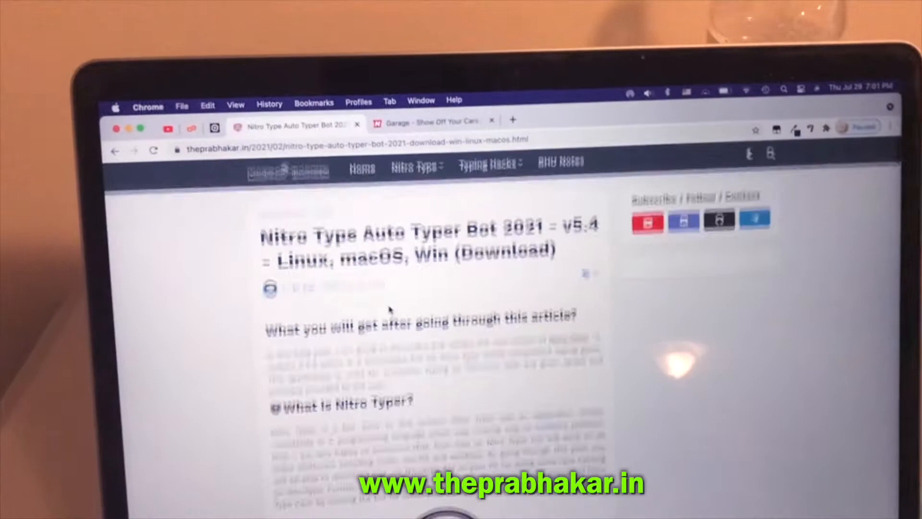
- Reinstall the Nitro Typer user script in Tampermonkey from the article's Script link
scroll(down, 3)
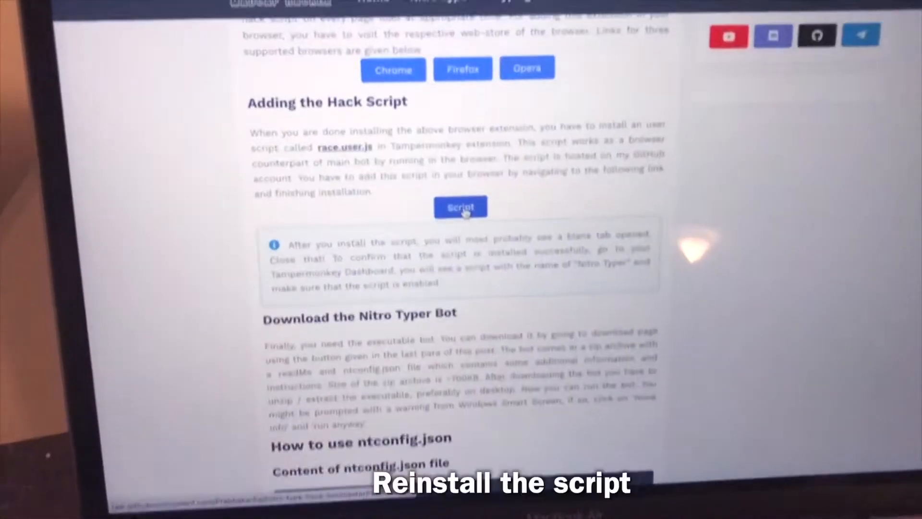
click(461, 207)
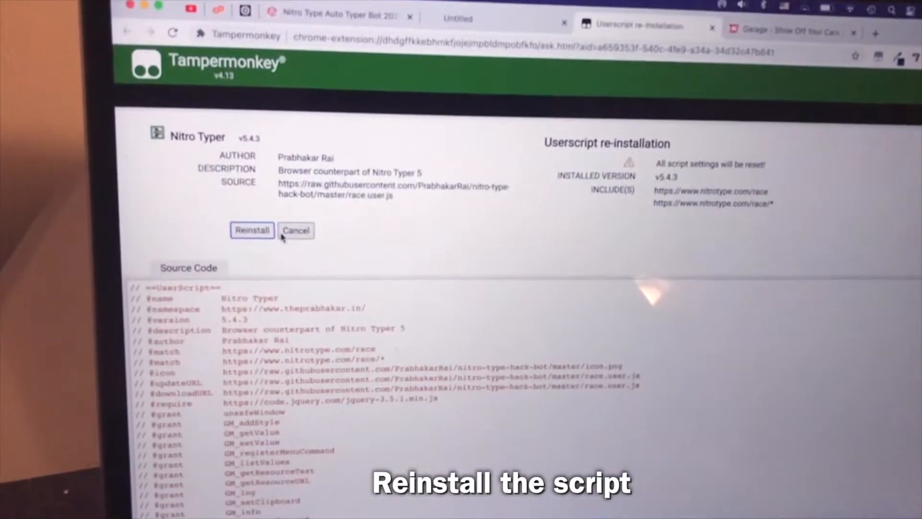
click(251, 230)
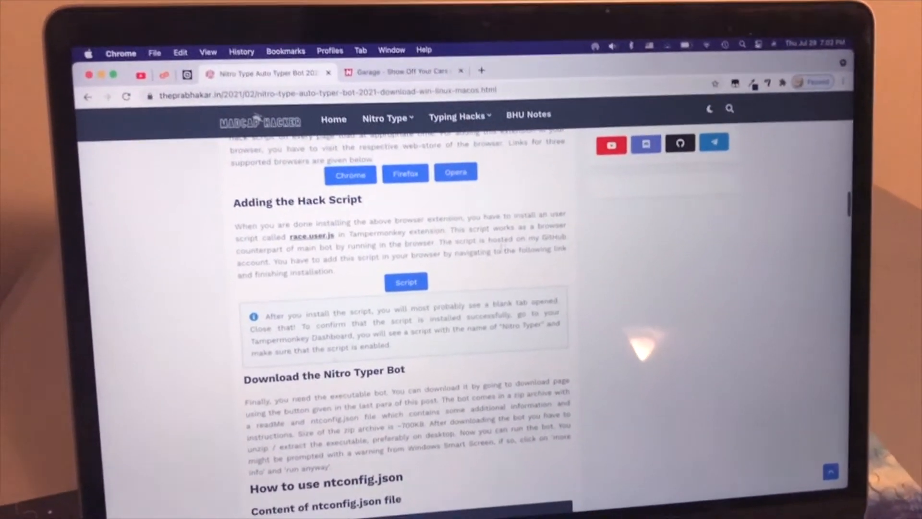
- Fetch and generate the Nitro Typer download link, then start downloading the archive
scroll(down, 3)
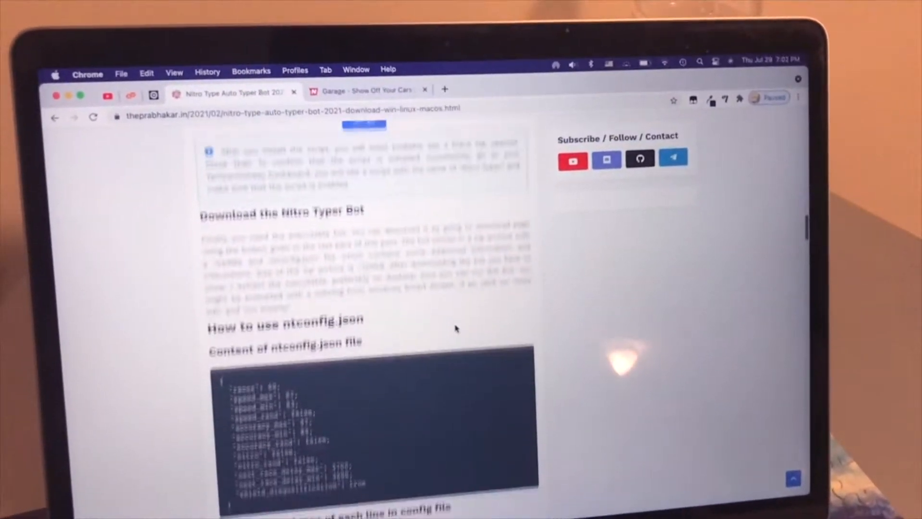
scroll(down, 3)
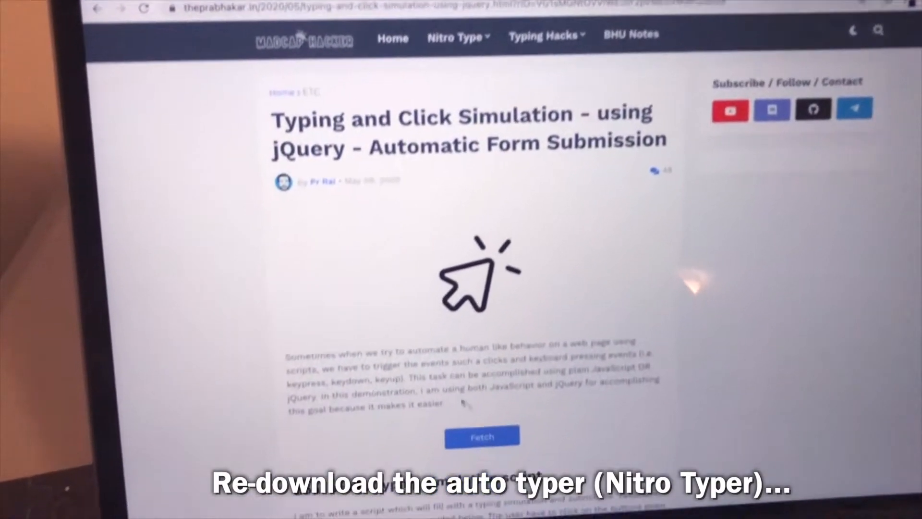
click(481, 437)
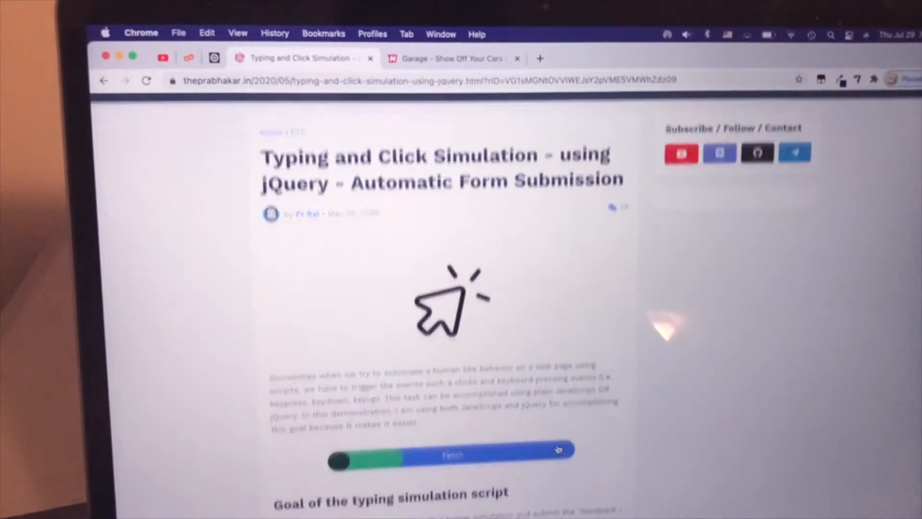
scroll(down, 3)
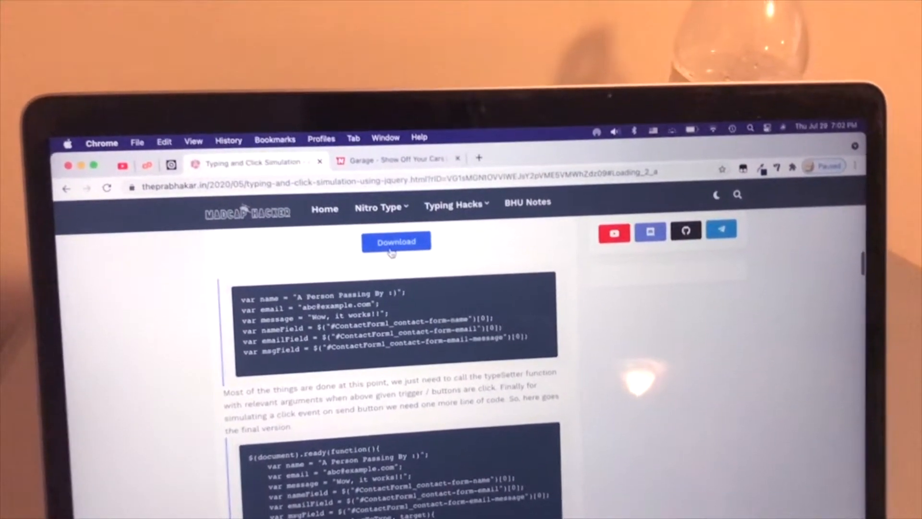
click(396, 241)
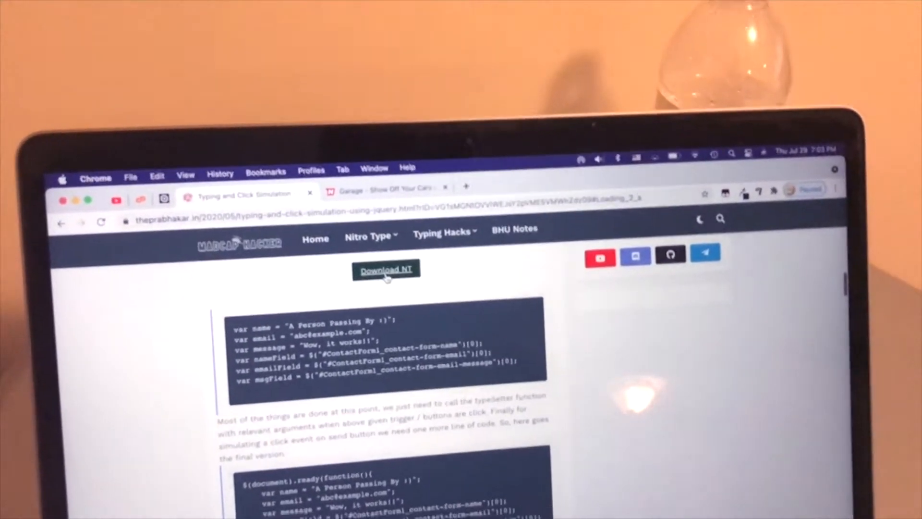
click(386, 269)
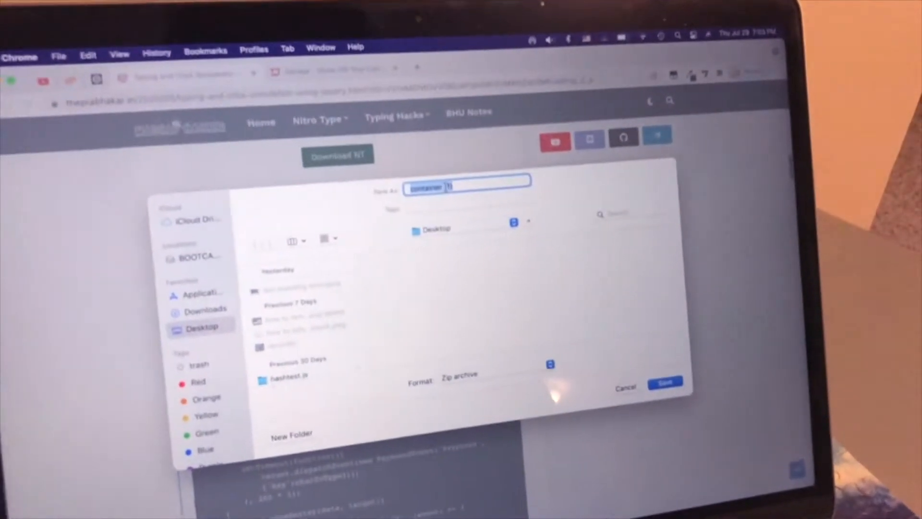
- Save the Nitro Typer zip to the Desktop named 'newst versn'
text(newst)
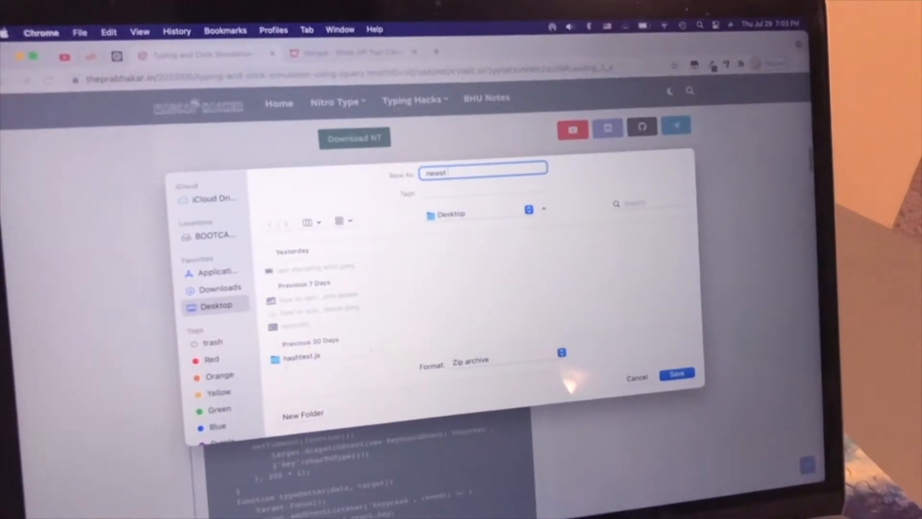
text(vers)
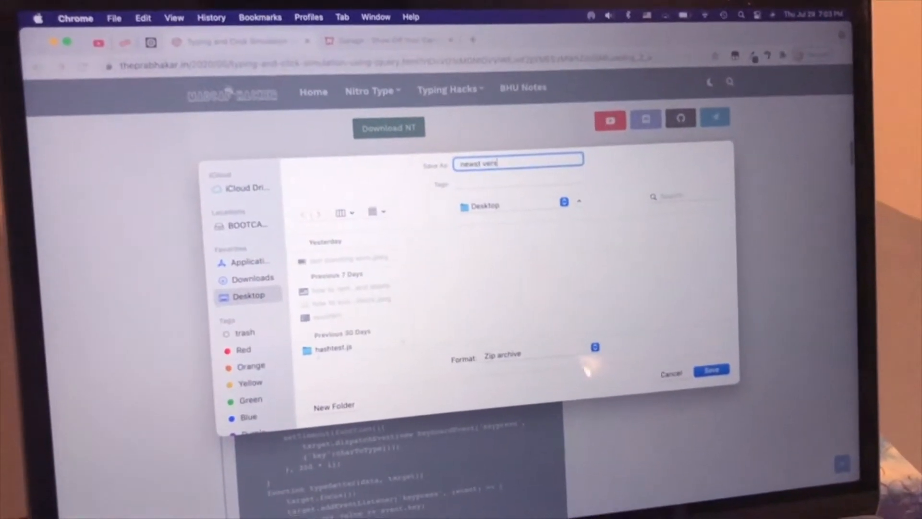
text(n)
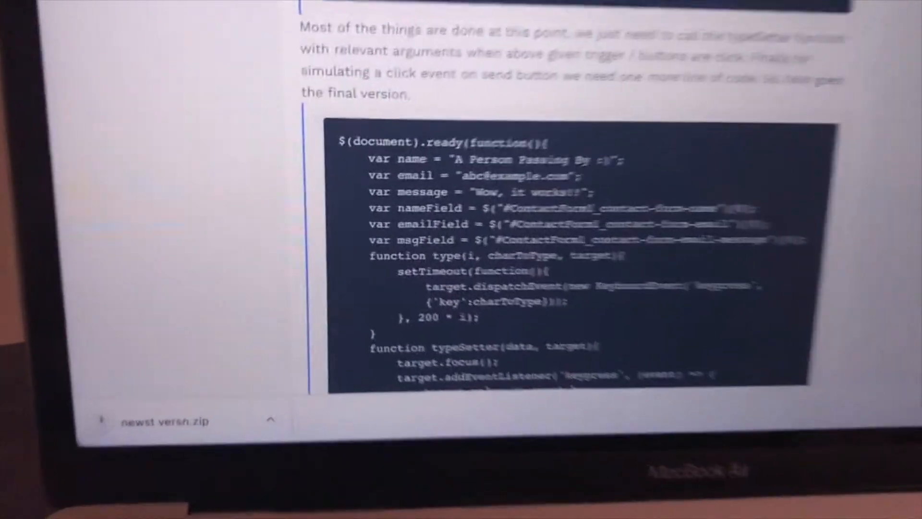
scroll(down, 3)
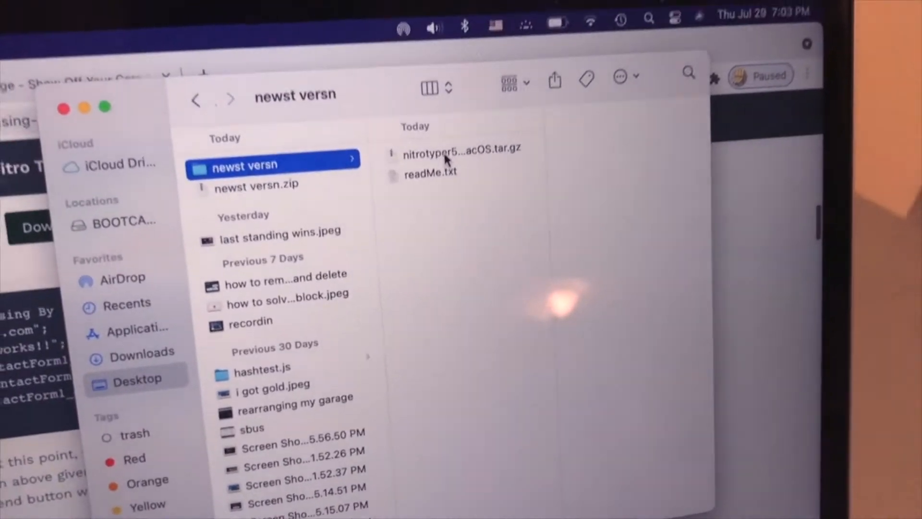
- Extract the macOS tar.gz and open nitrotyper, approving it past the security warning
click(459, 149)
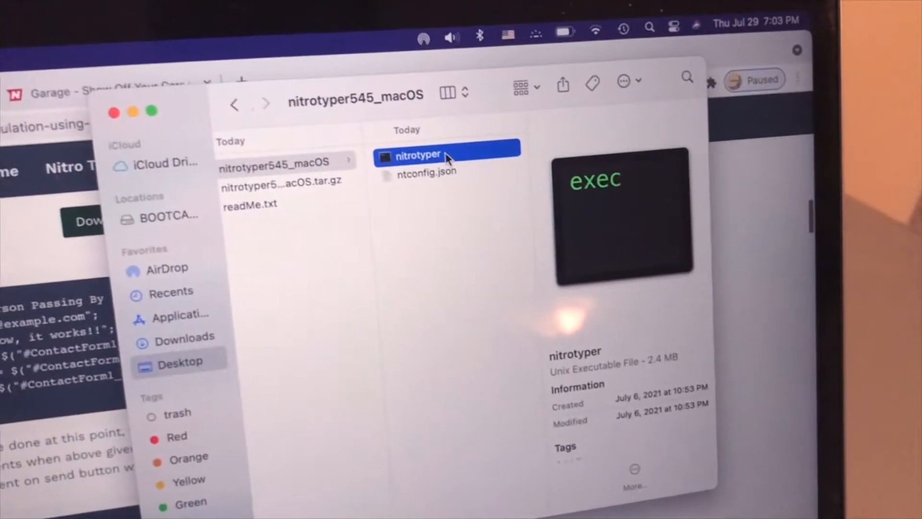
double_click(417, 155)
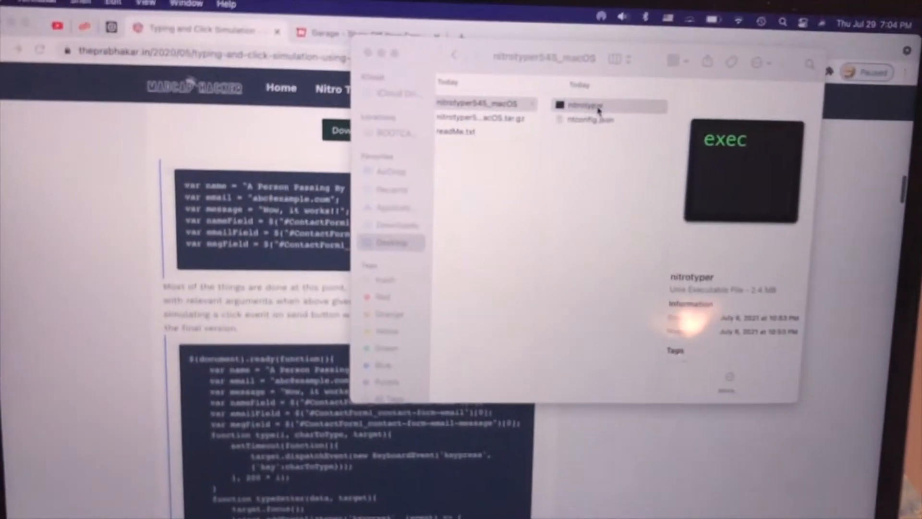
double_click(584, 105)
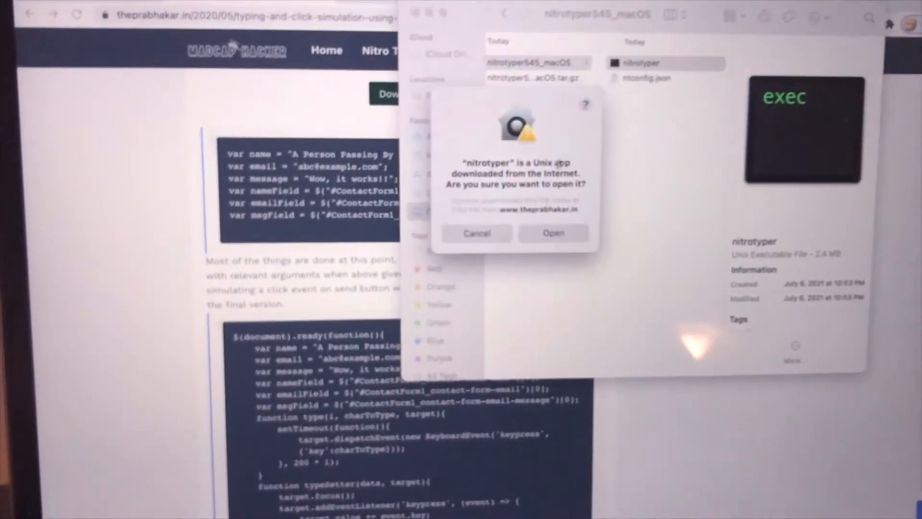
click(553, 233)
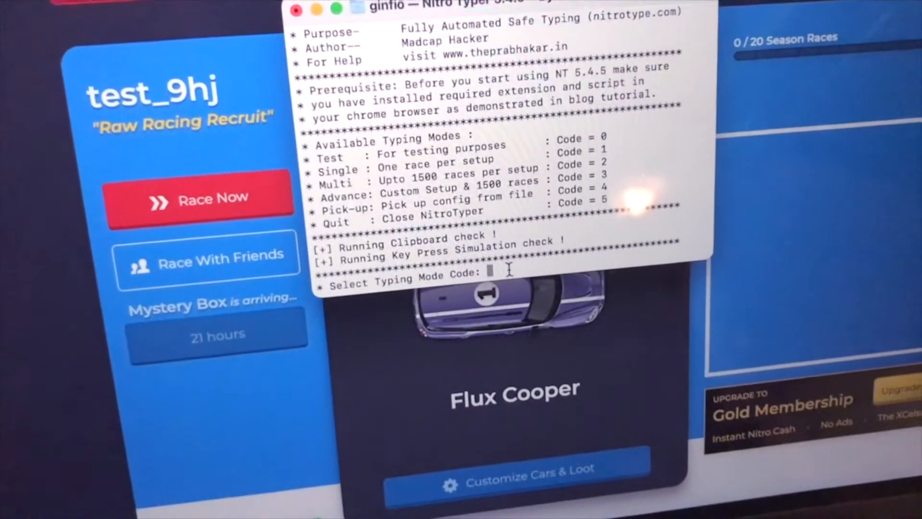
- Enter typing mode 1 and speed 150 in the Nitro Typer Terminal menu
text(1)
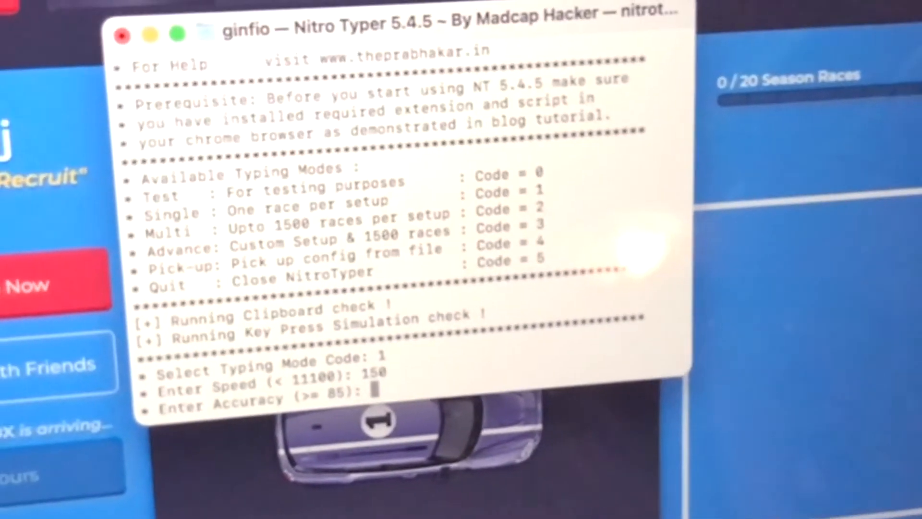
text(10)
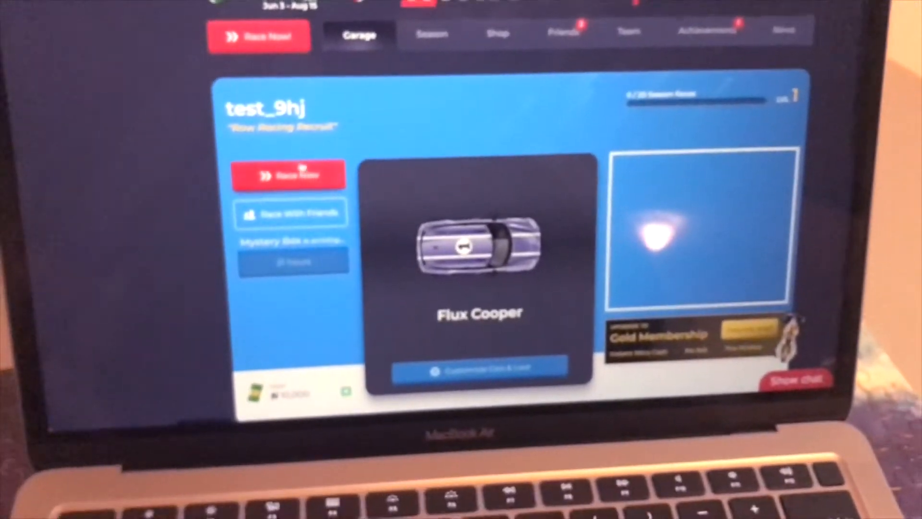
- Race with the bot to win first at 141 WPM and dismiss the achievement popup
click(289, 175)
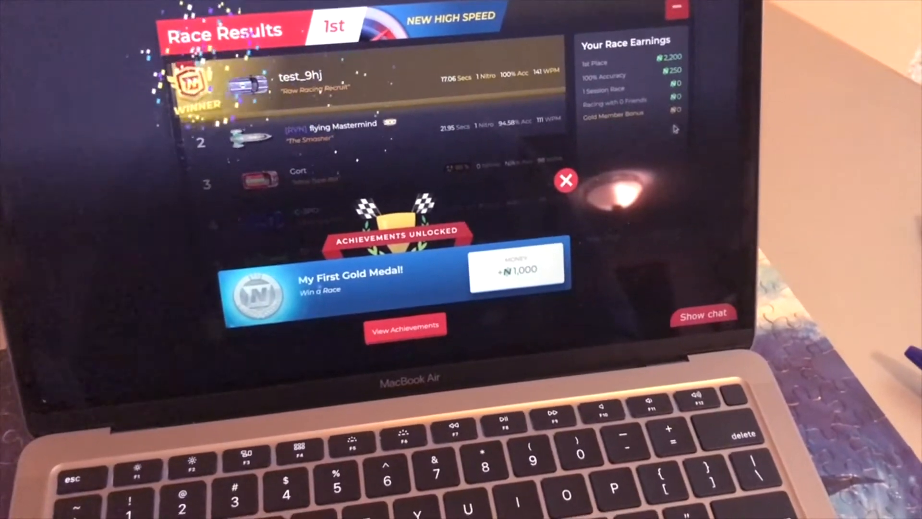
click(566, 181)
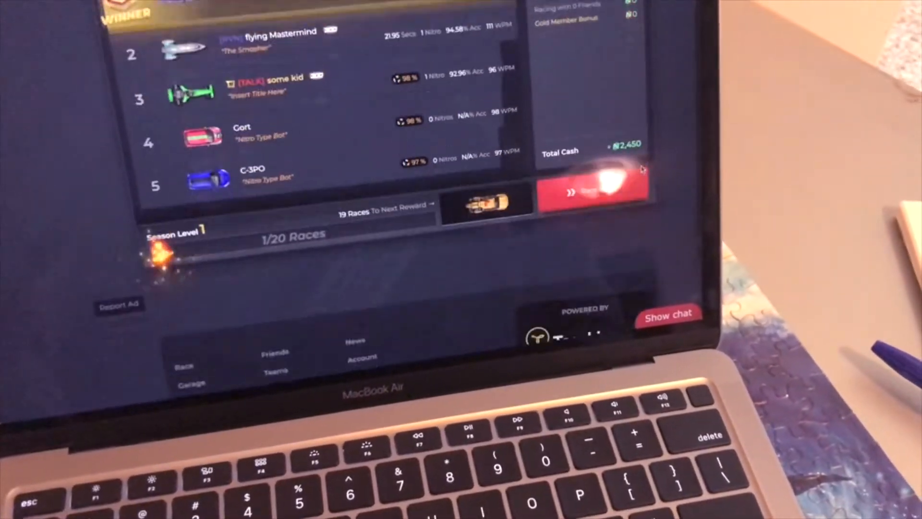